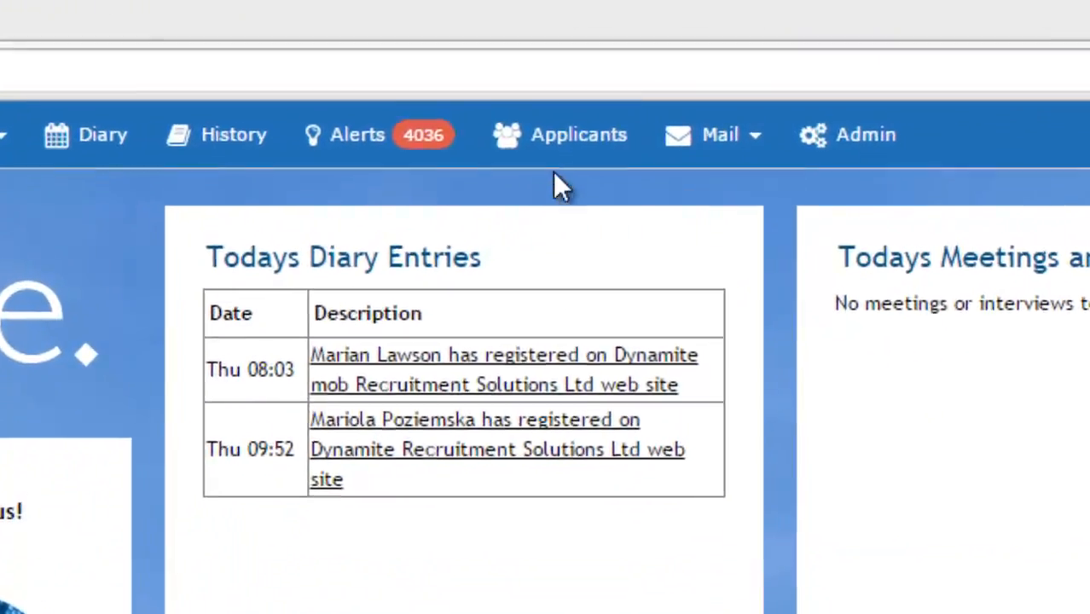
# Switch from the home dashboard to the Applicants grid listing all job applicants
pyautogui.click(580, 133)
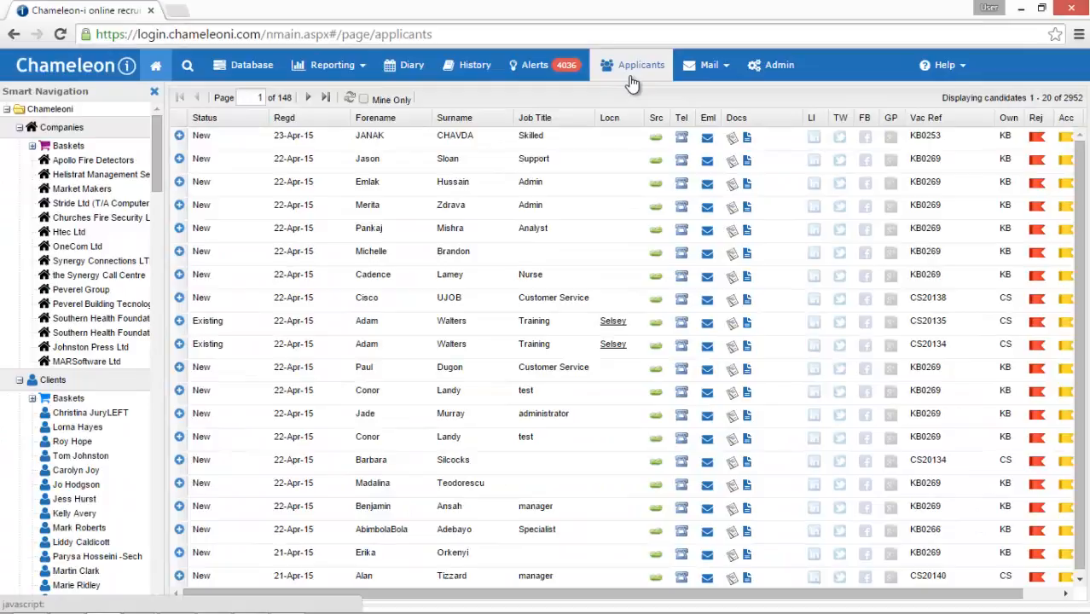
pyautogui.moveTo(627, 167)
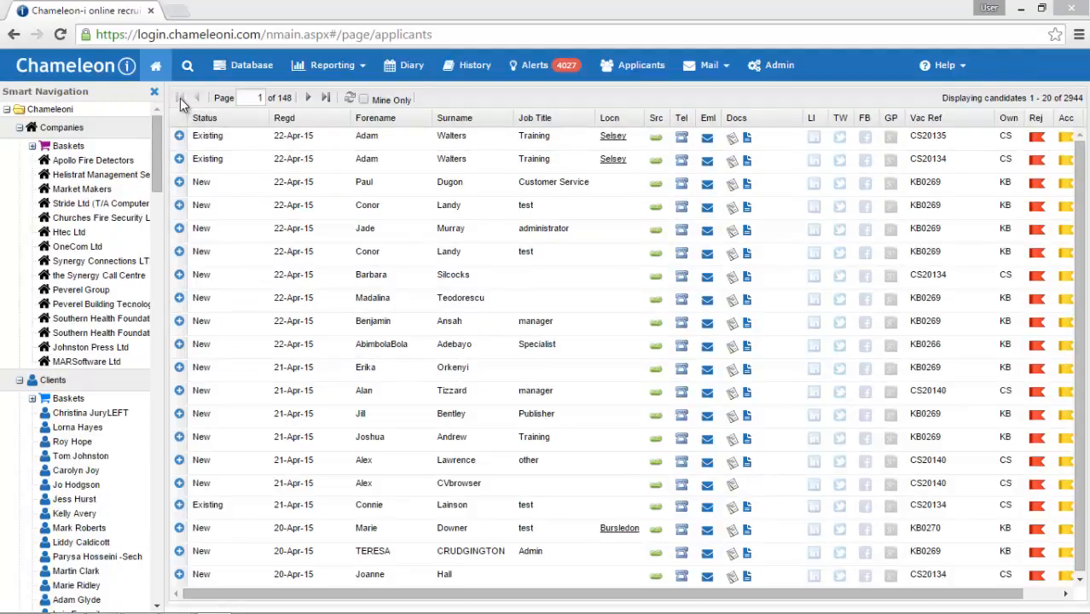
pyautogui.moveTo(210, 161)
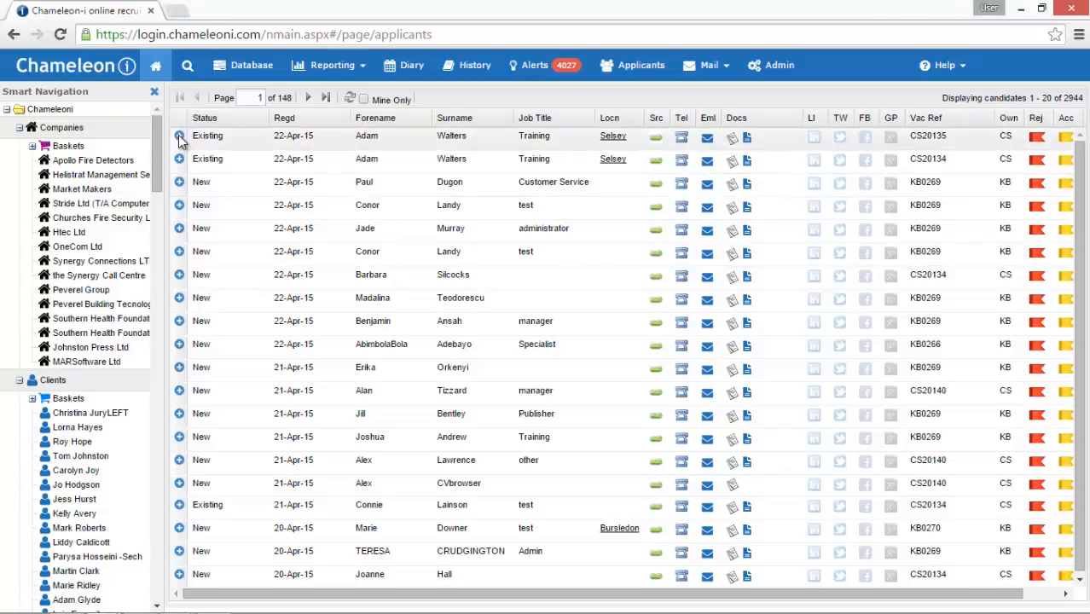
pyautogui.click(179, 137)
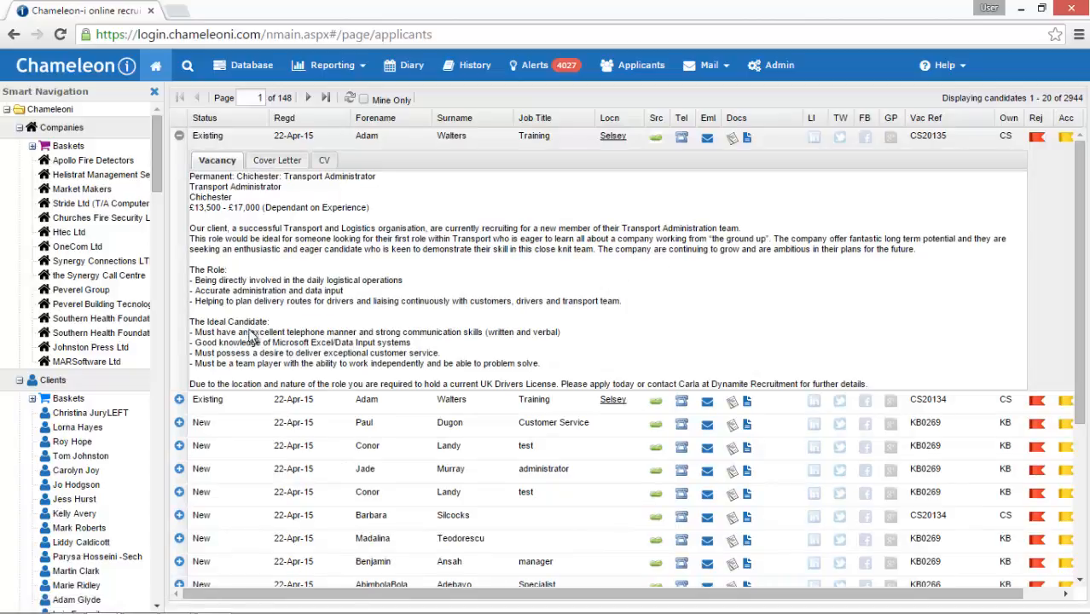
pyautogui.click(276, 160)
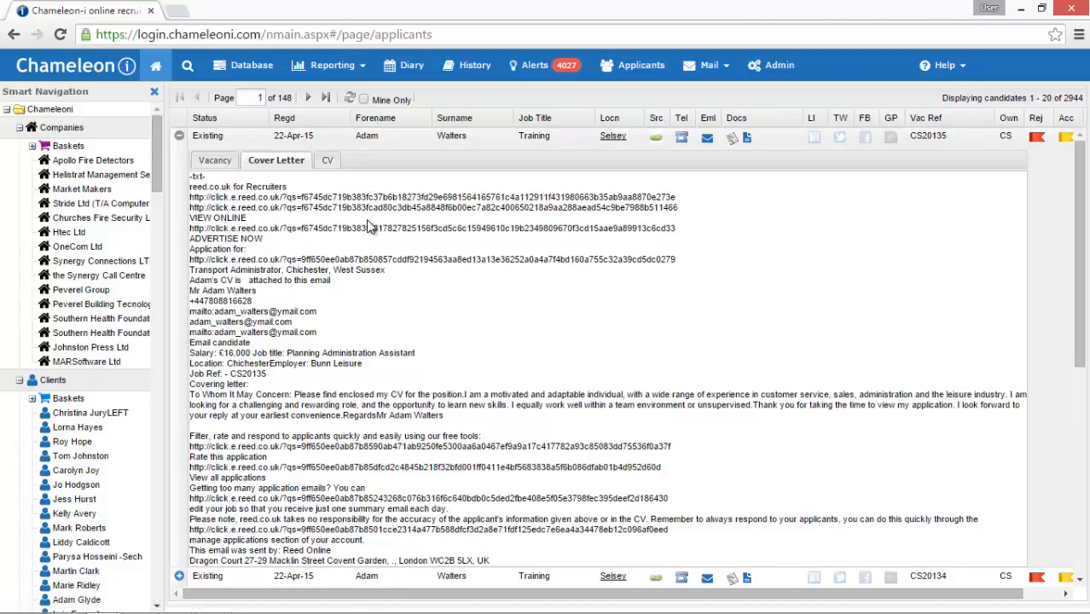
pyautogui.click(320, 160)
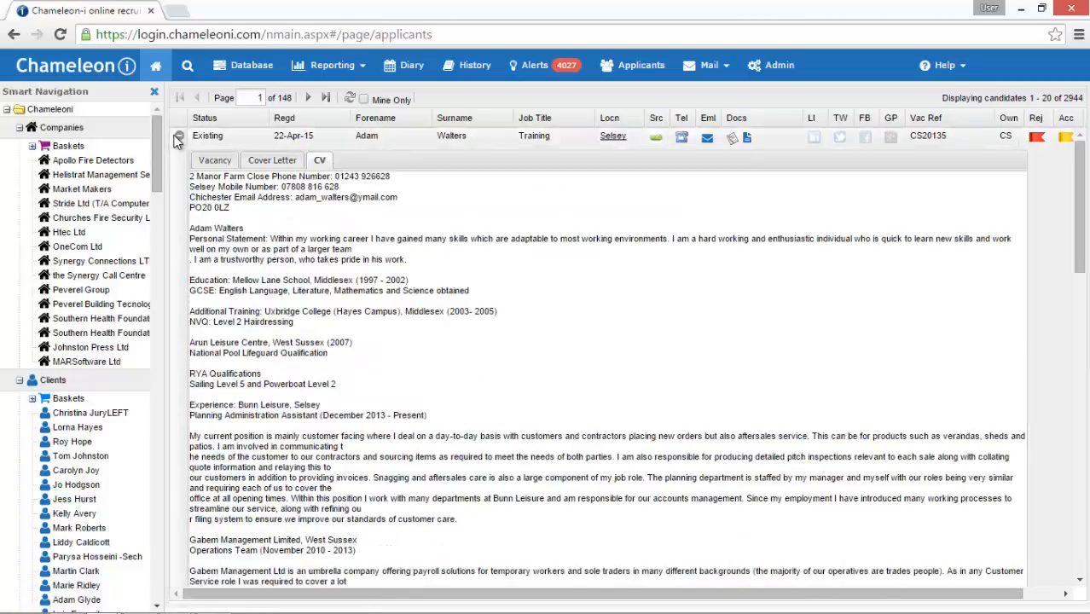
pyautogui.click(178, 137)
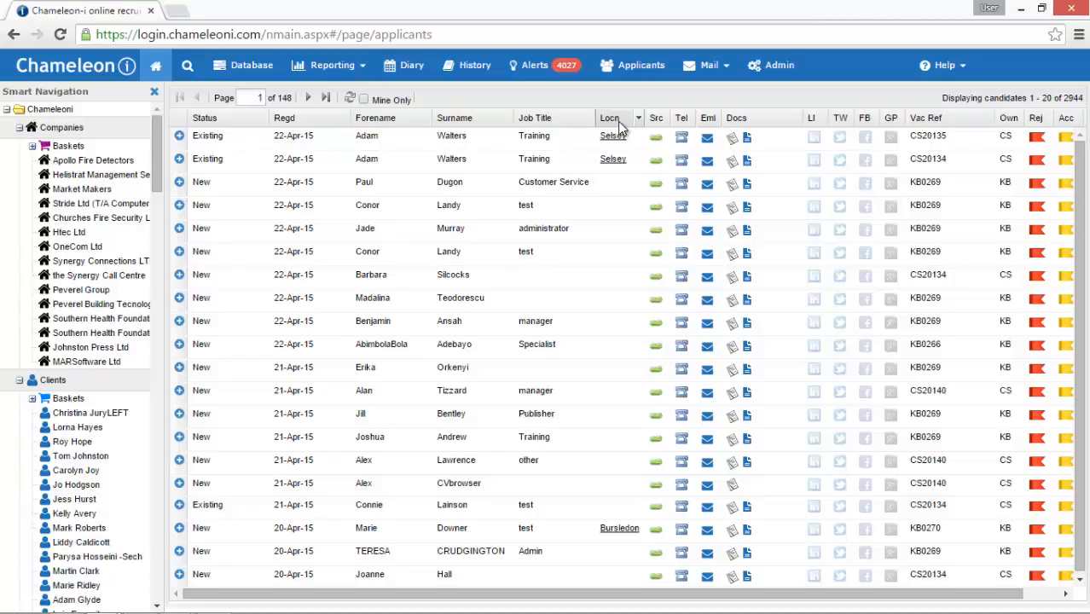
pyautogui.moveTo(638, 123)
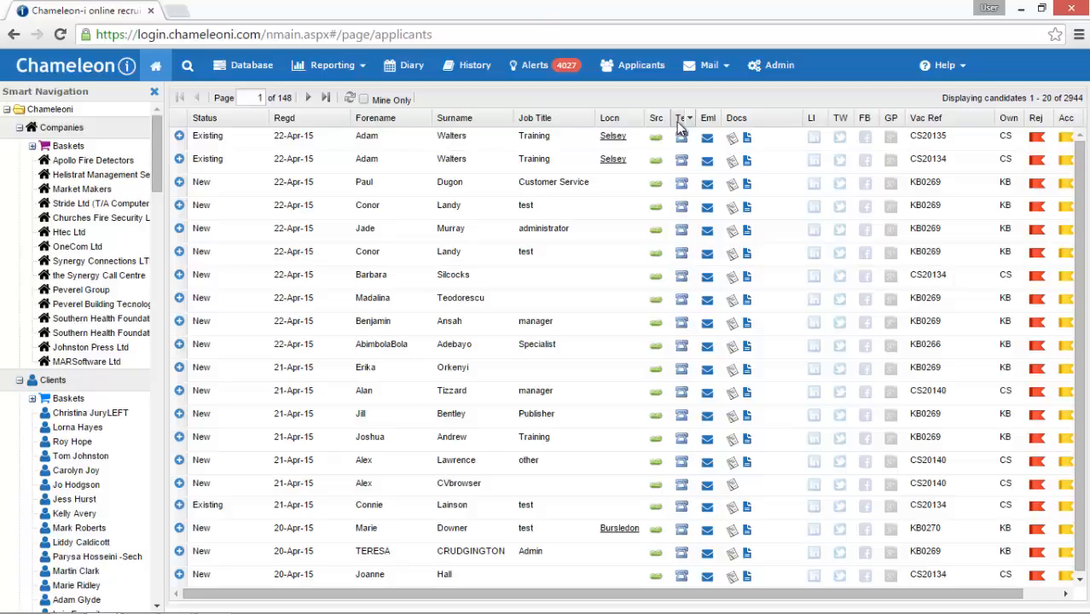
pyautogui.moveTo(706, 130)
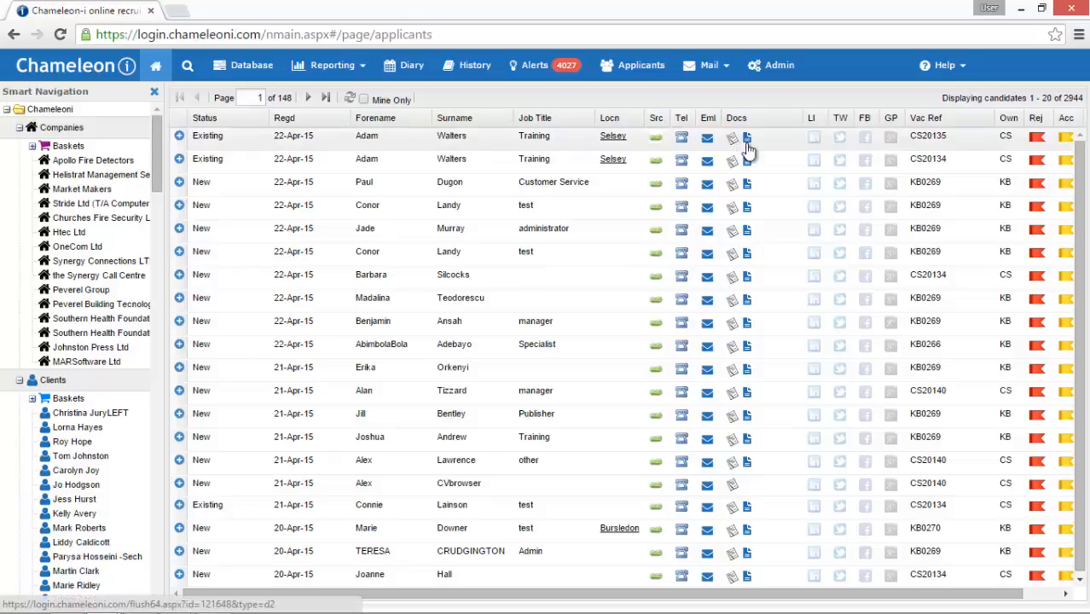
pyautogui.moveTo(747, 153)
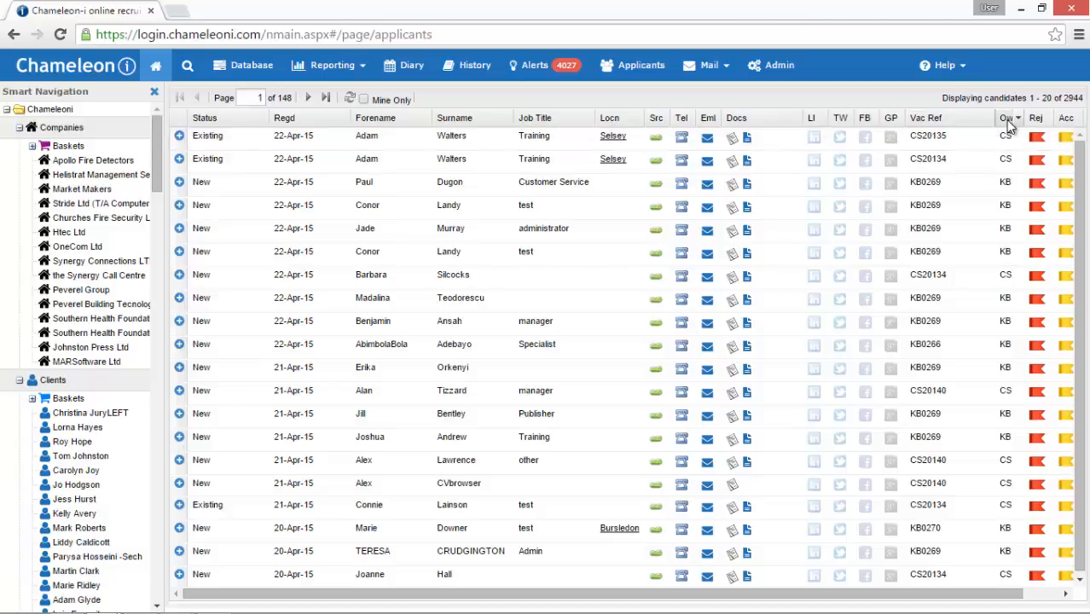
pyautogui.click(1037, 136)
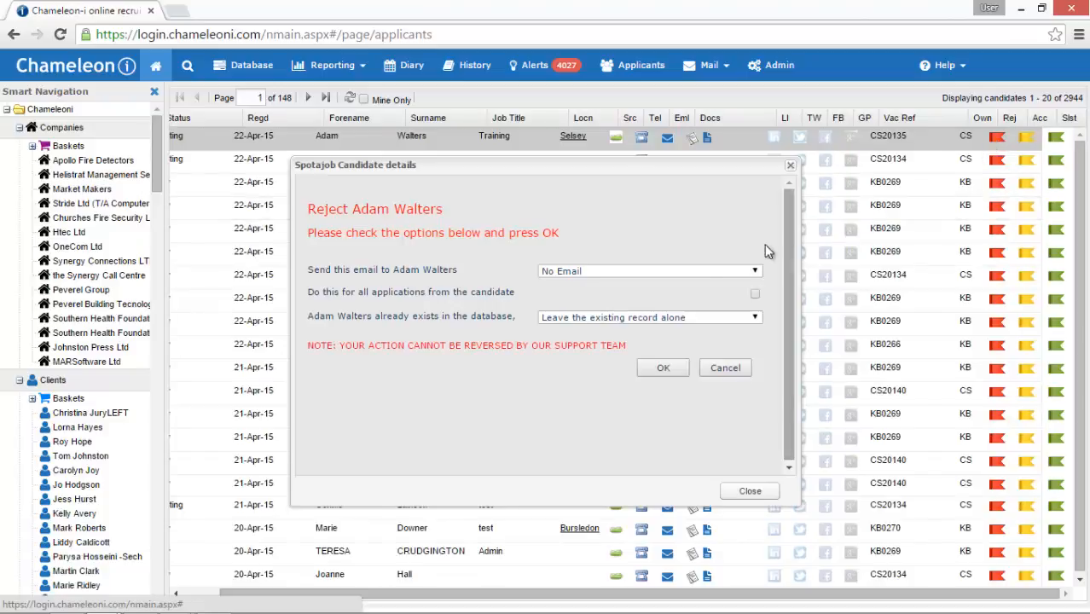
pyautogui.moveTo(322, 229)
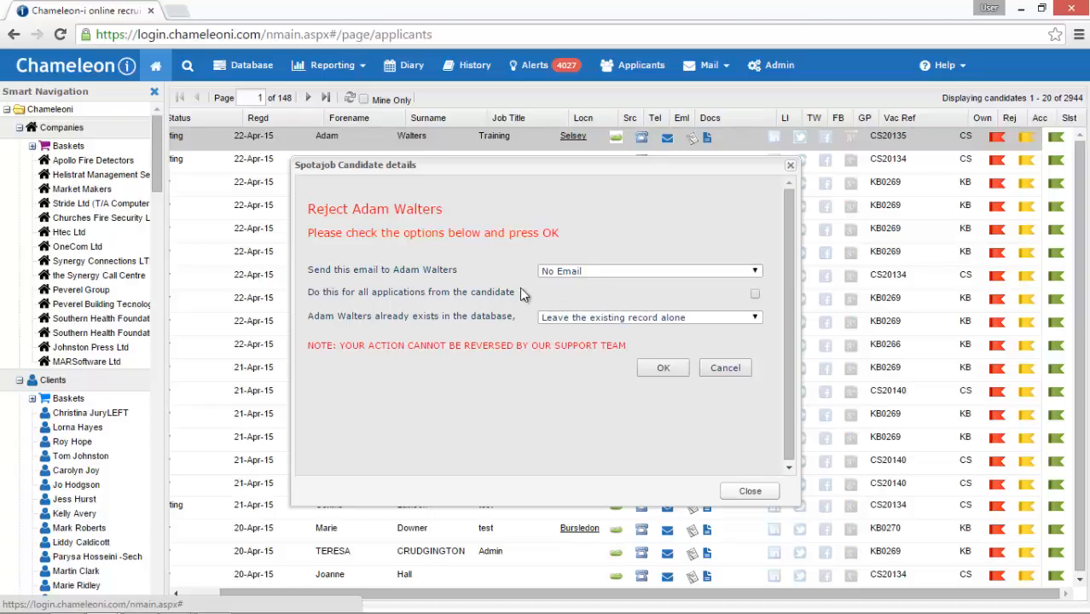
pyautogui.moveTo(349, 304)
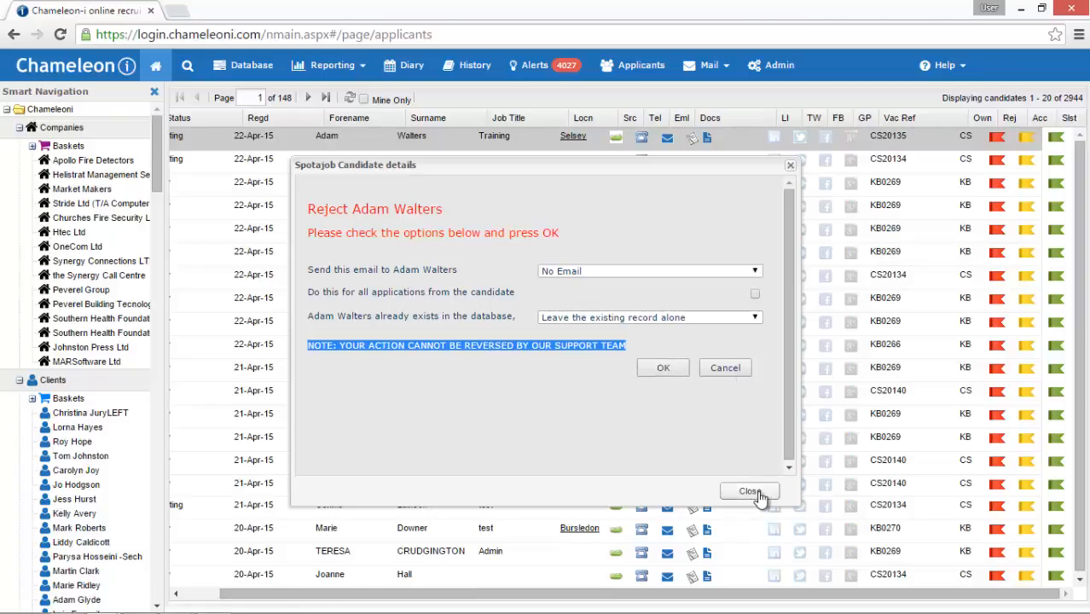
pyautogui.click(751, 491)
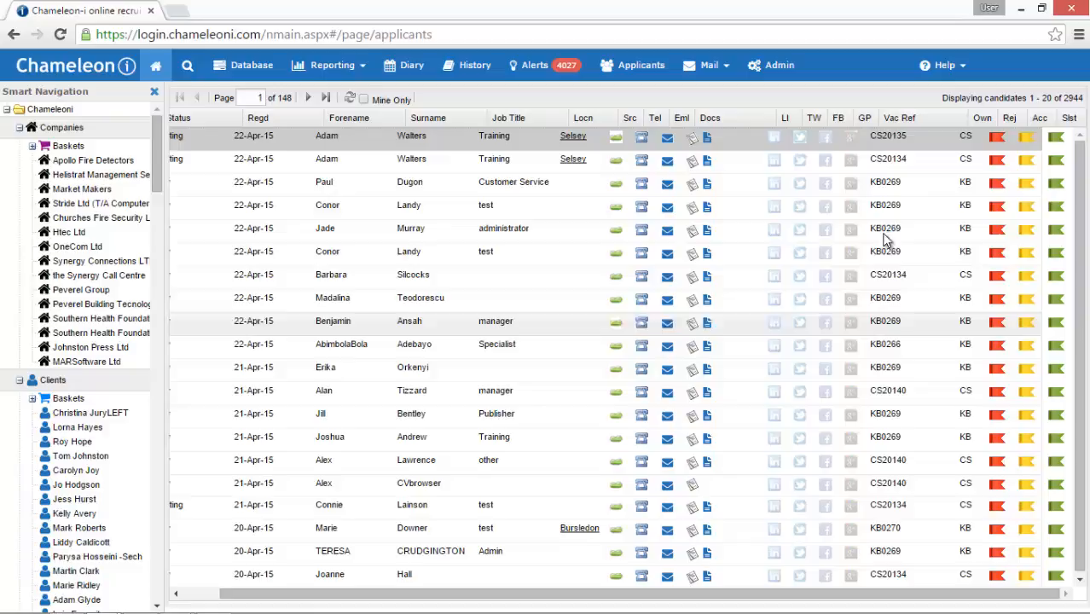
pyautogui.click(1025, 136)
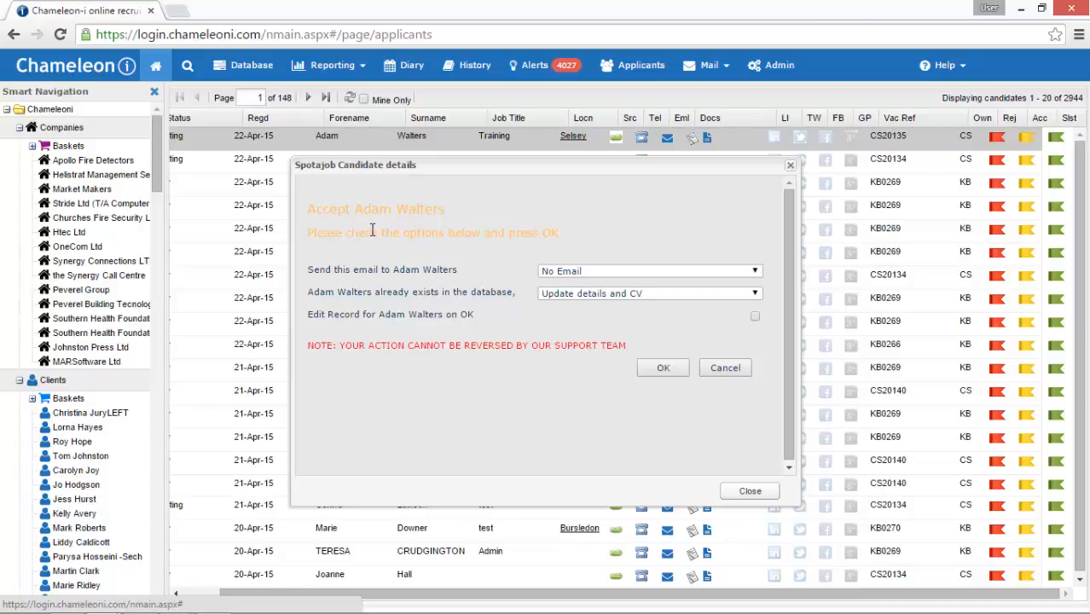
pyautogui.moveTo(379, 284)
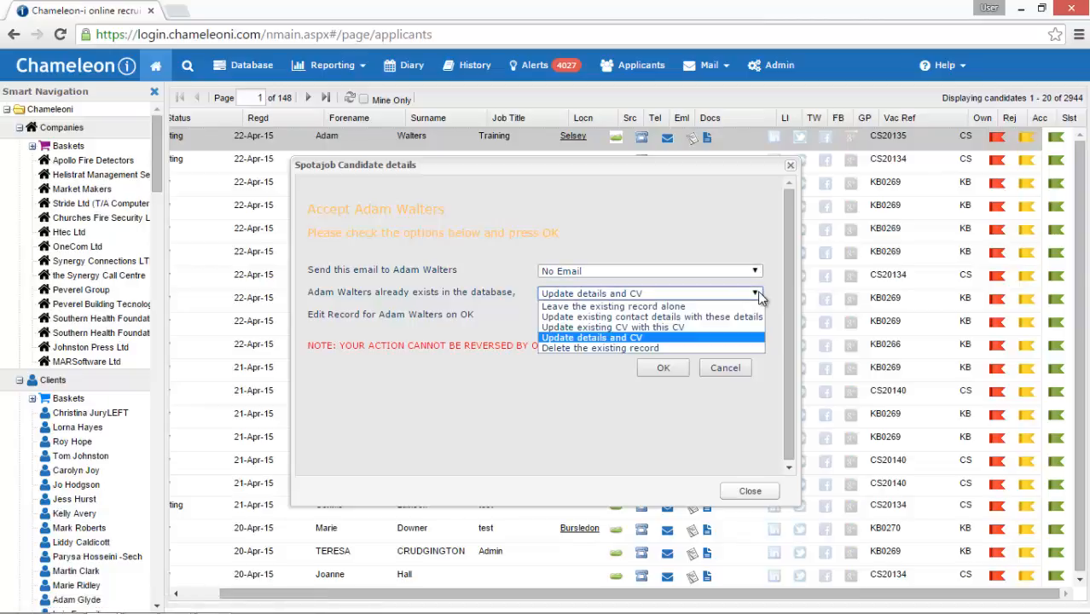
pyautogui.click(592, 337)
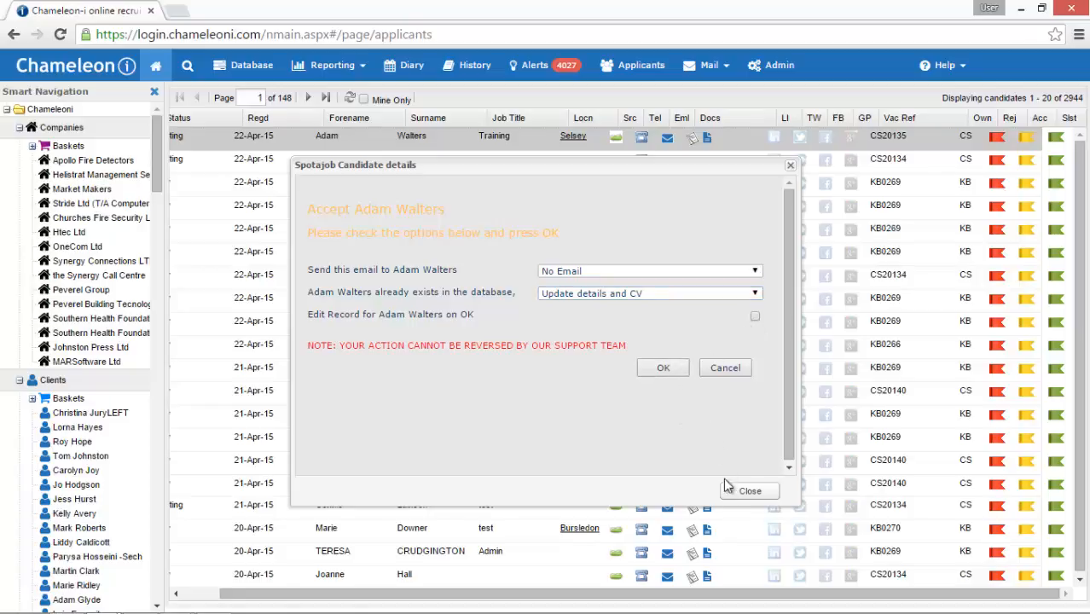
pyautogui.click(751, 491)
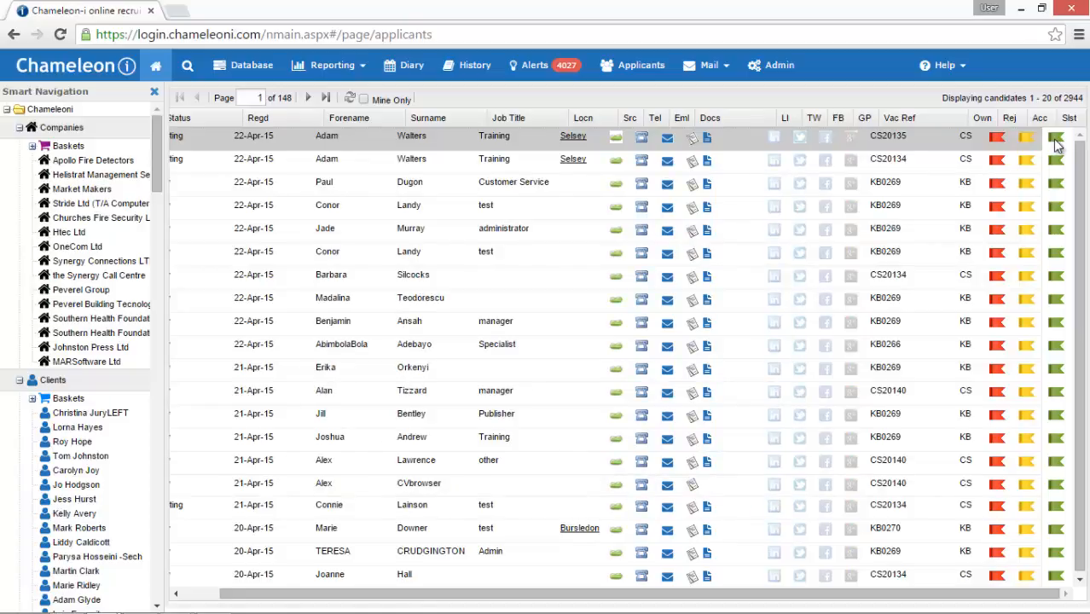
pyautogui.click(1056, 136)
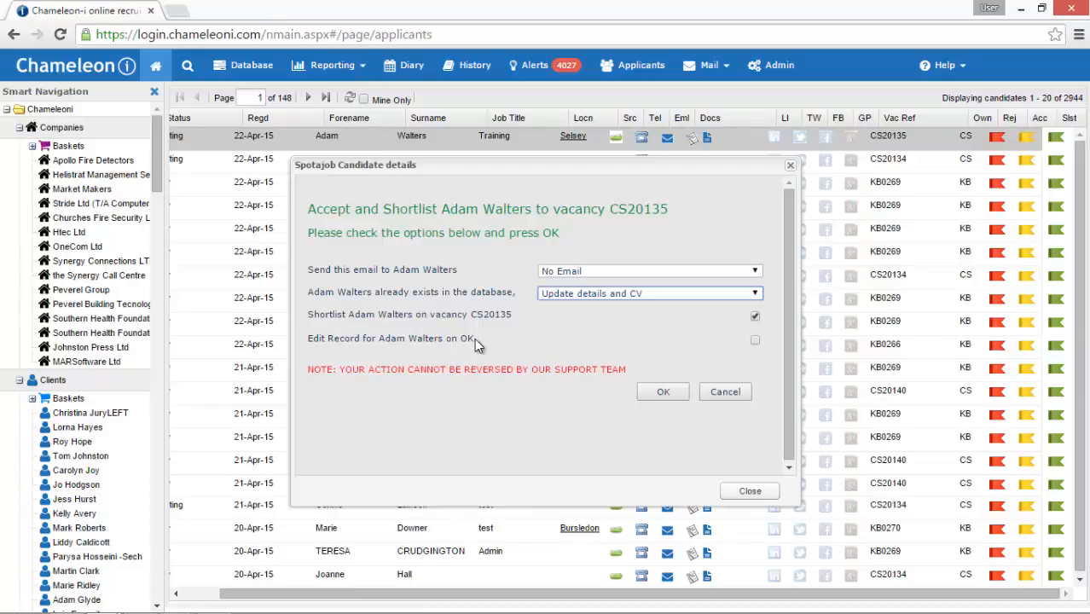
pyautogui.moveTo(453, 374)
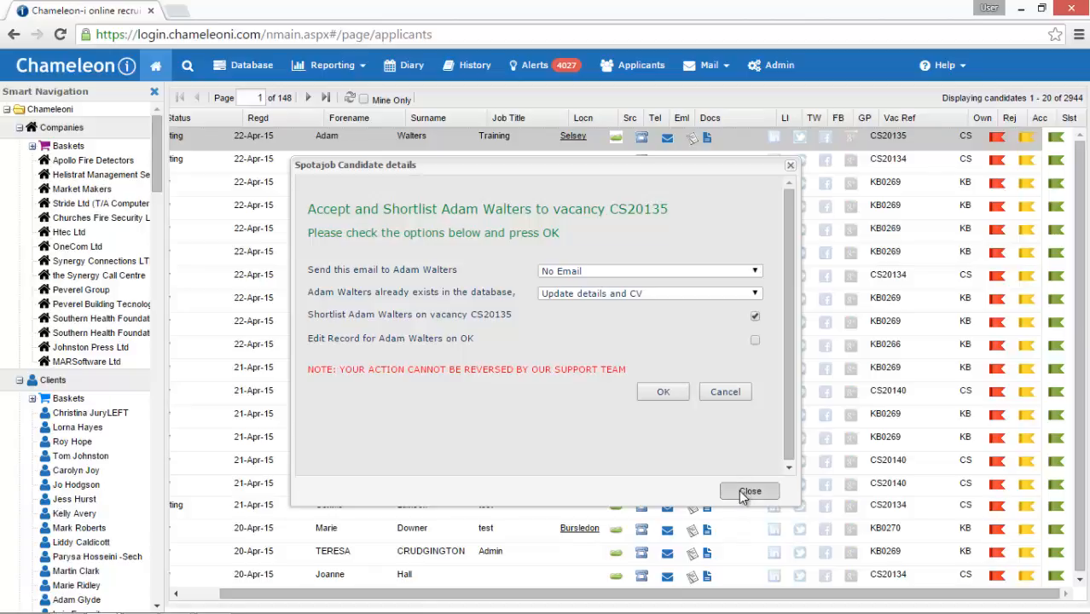
pyautogui.click(749, 491)
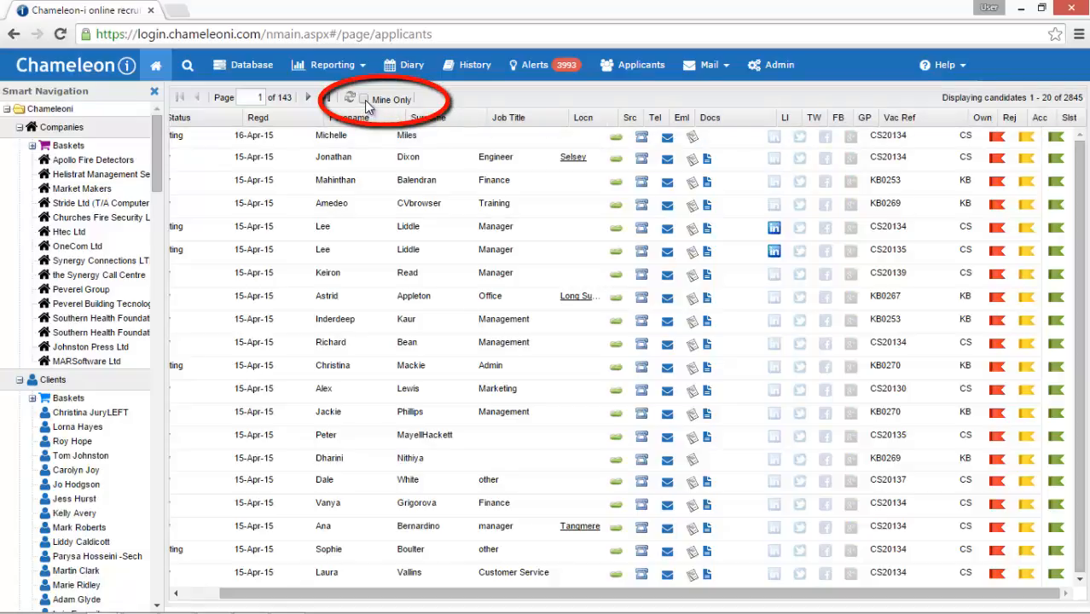
# Toggle the Mine Only filter on and off, then move to the Admin company settings
pyautogui.click(353, 99)
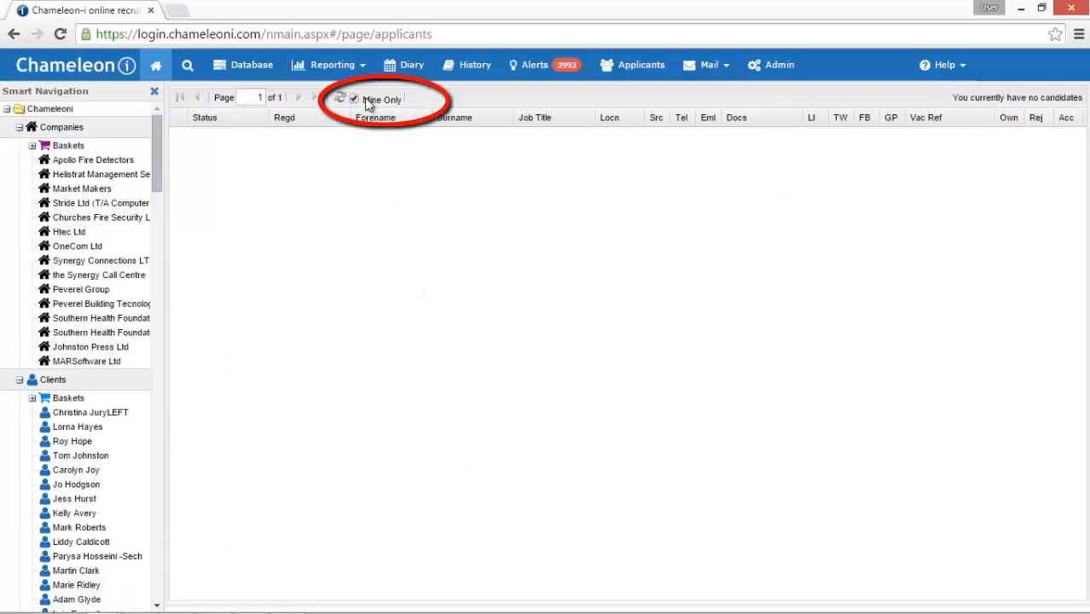
pyautogui.click(354, 99)
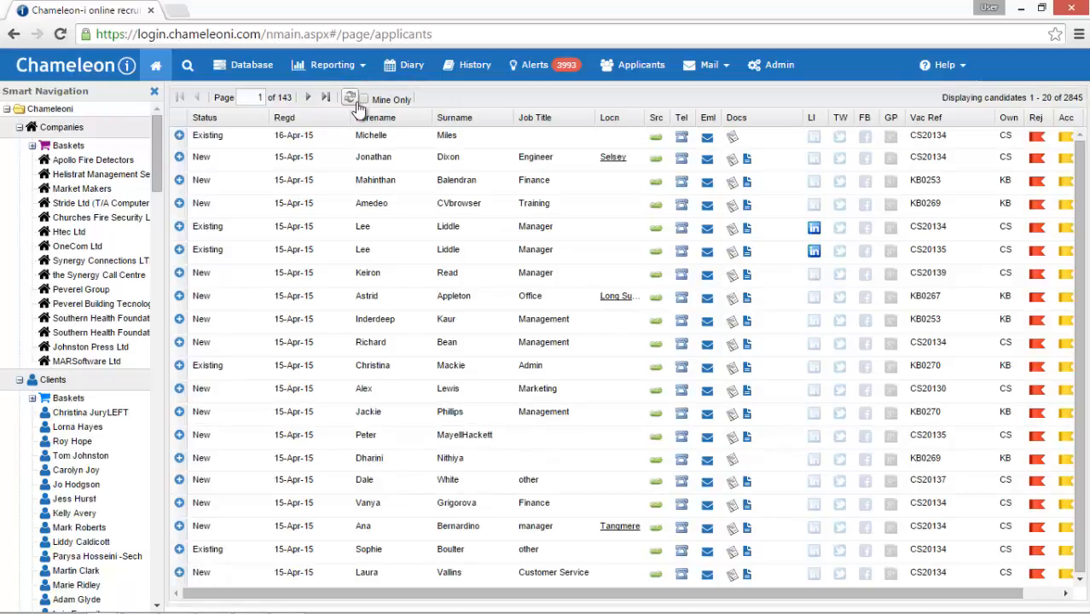
pyautogui.click(769, 64)
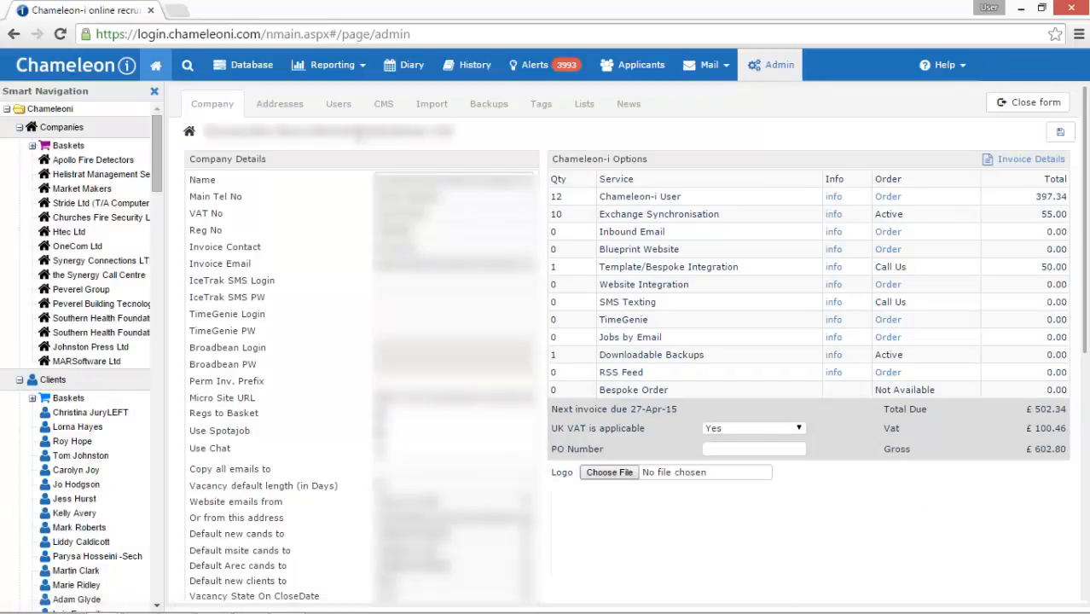
pyautogui.click(338, 105)
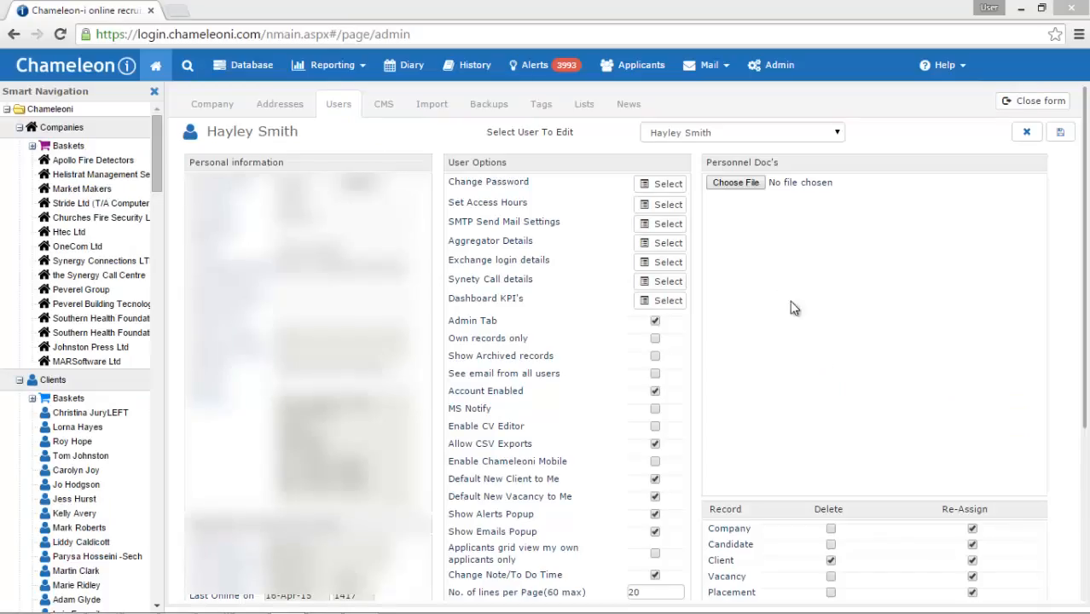
pyautogui.moveTo(554, 256)
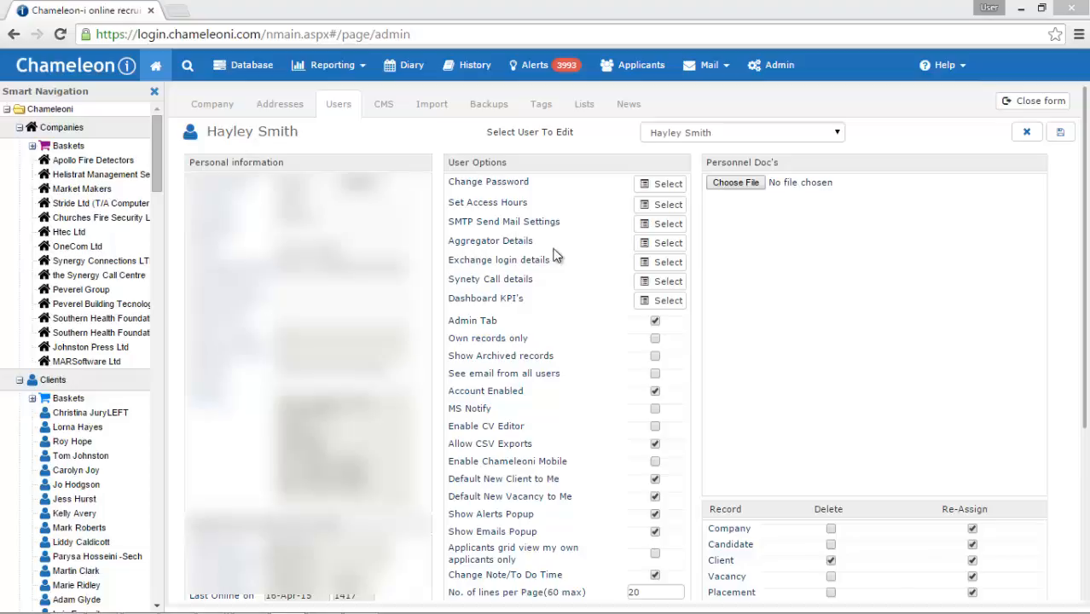
pyautogui.click(668, 243)
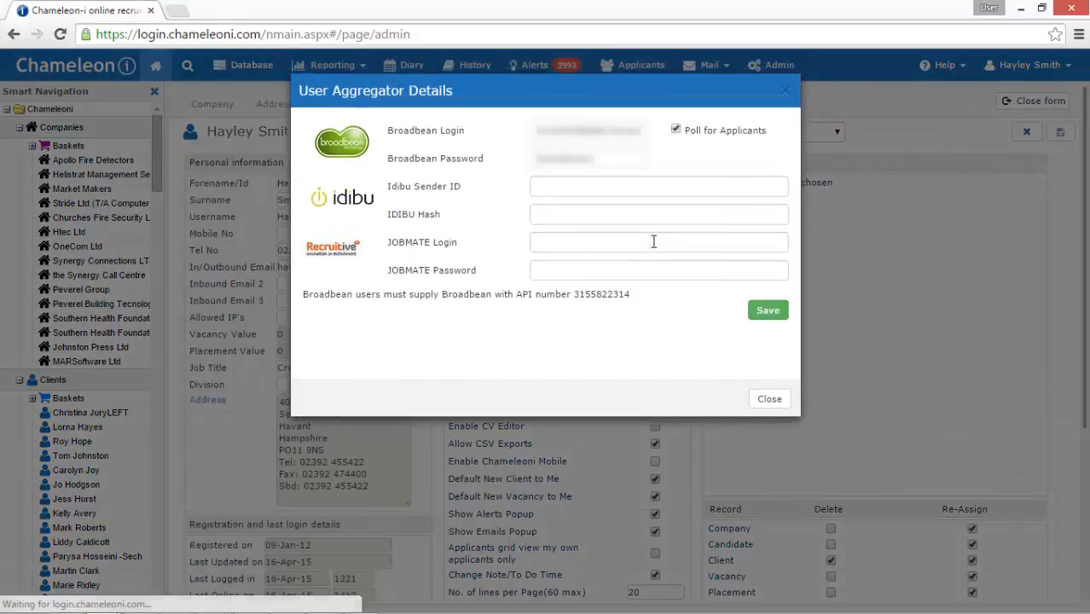